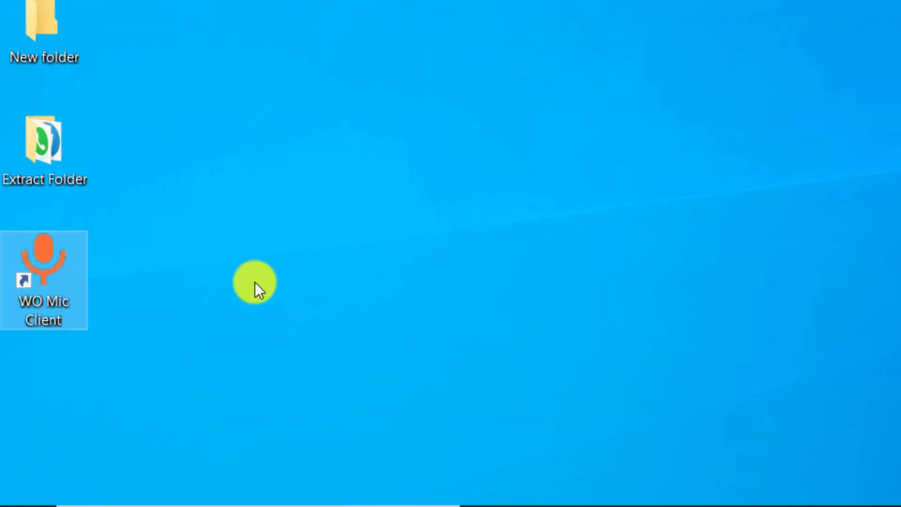
- Open Windows Settings from Start and turn on Bluetooth on the phone
left_click(15, 482)
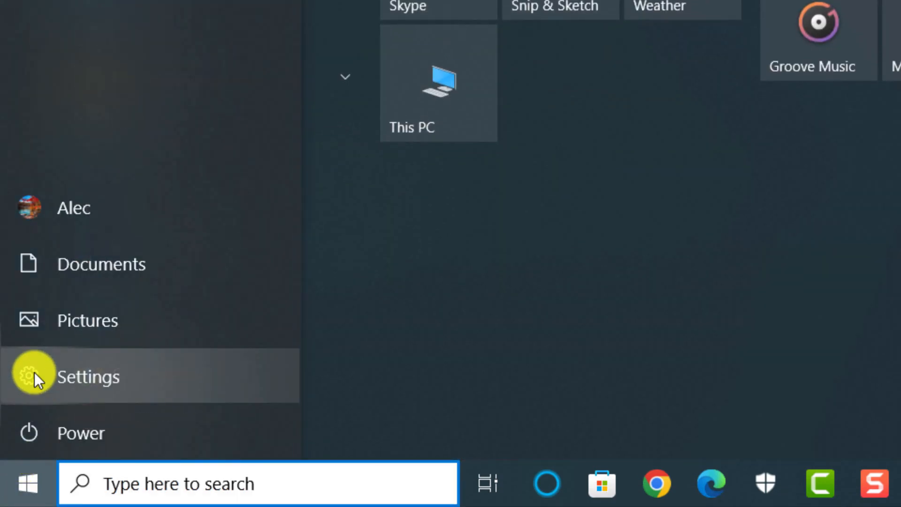
left_click(32, 376)
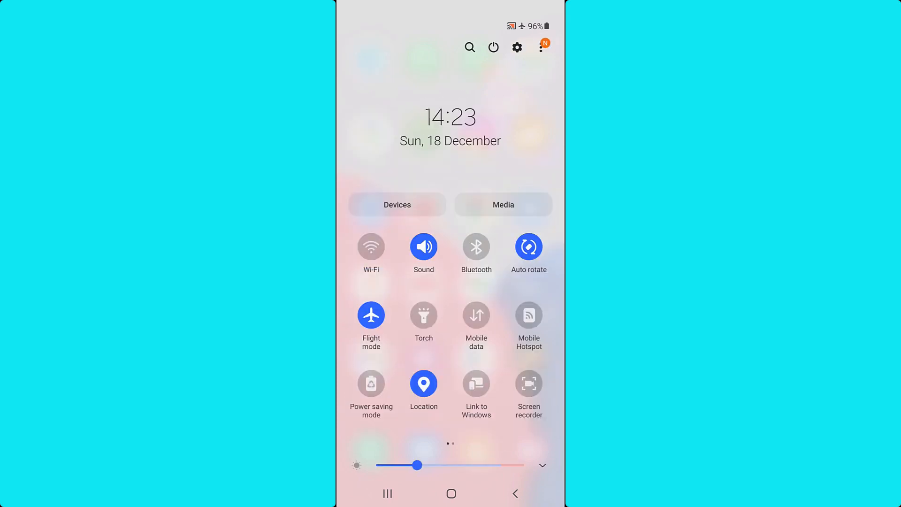
left_click(475, 246)
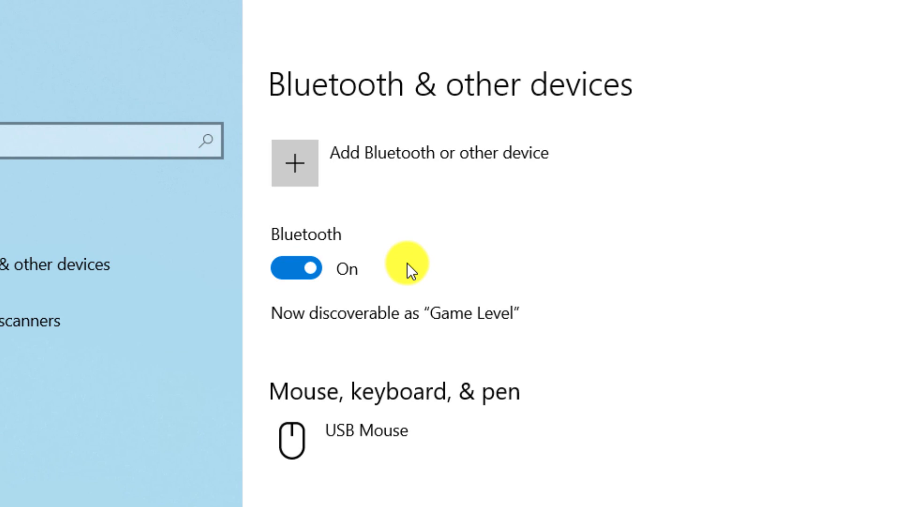
mouse_move(398, 173)
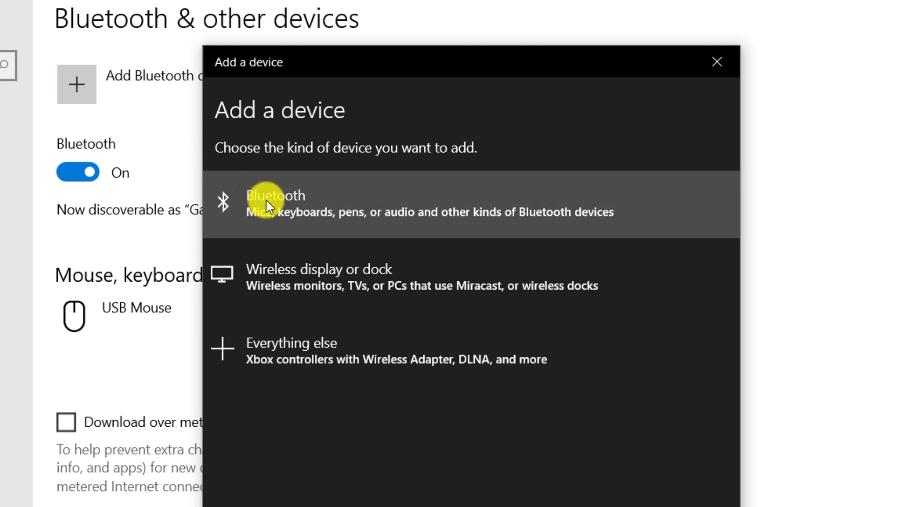
- Pair the Galaxy A52s 5G over Bluetooth, confirming the PIN on both devices
left_click(275, 205)
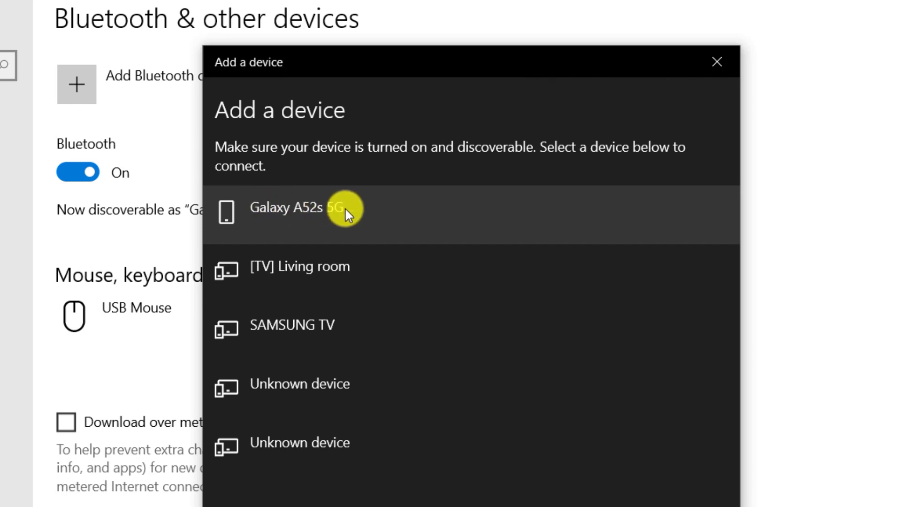
left_click(293, 208)
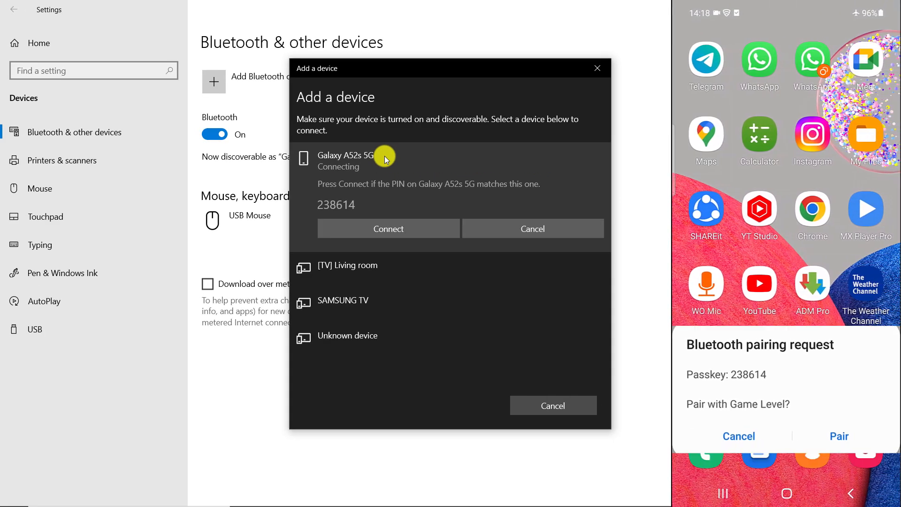
left_click(839, 435)
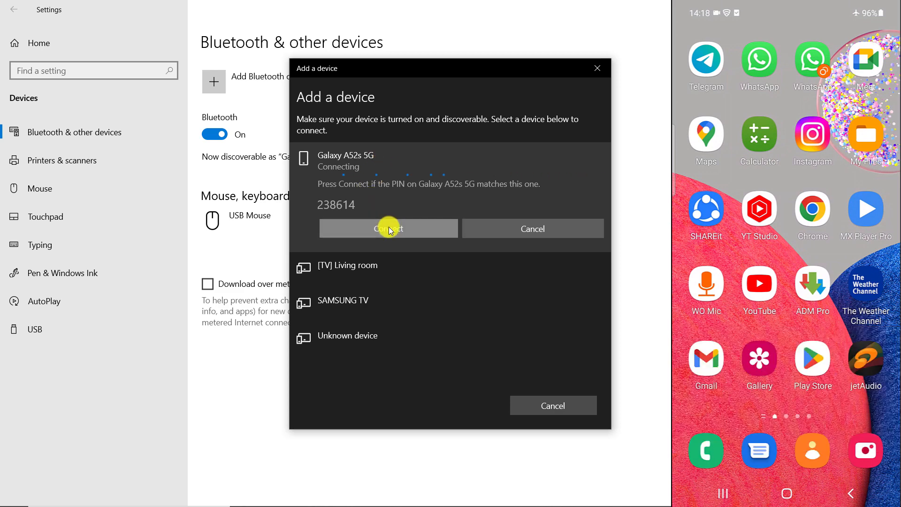
left_click(389, 228)
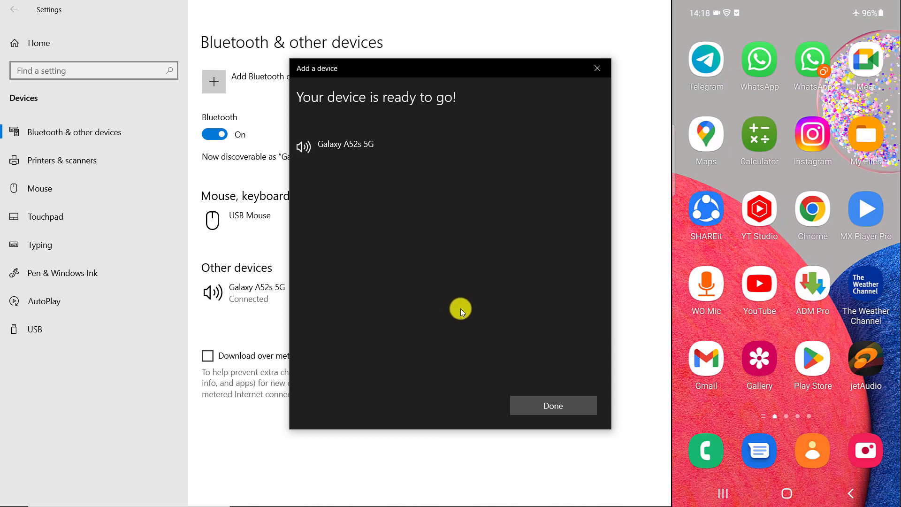
left_click(551, 405)
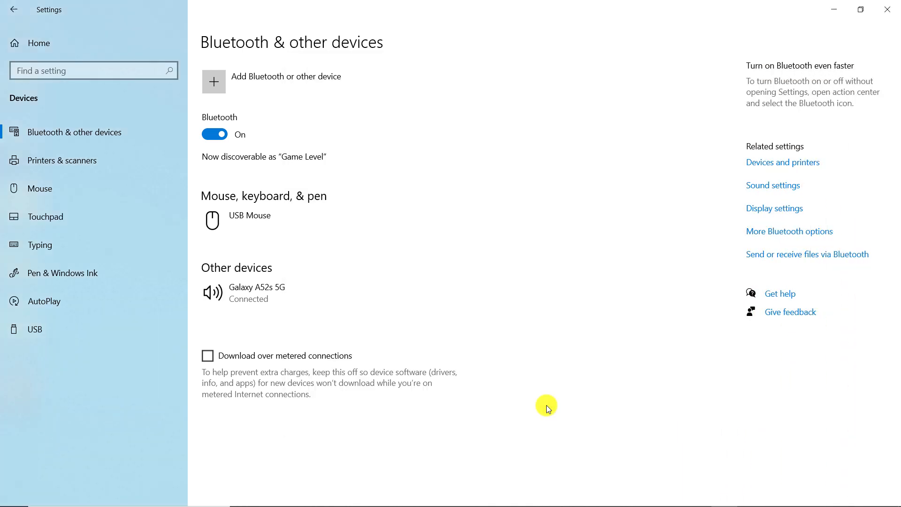
mouse_move(744, 140)
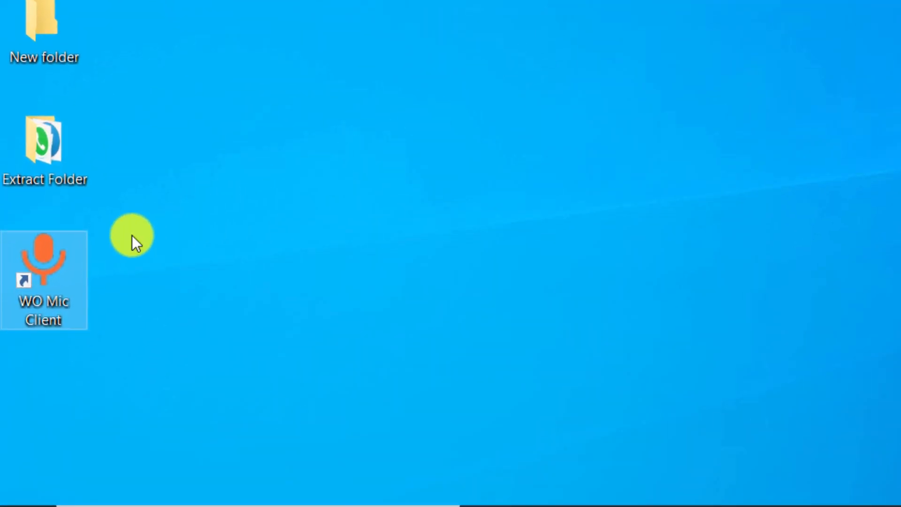
- Launch WO Mic Client and choose Connection > Connect
double_click(44, 270)
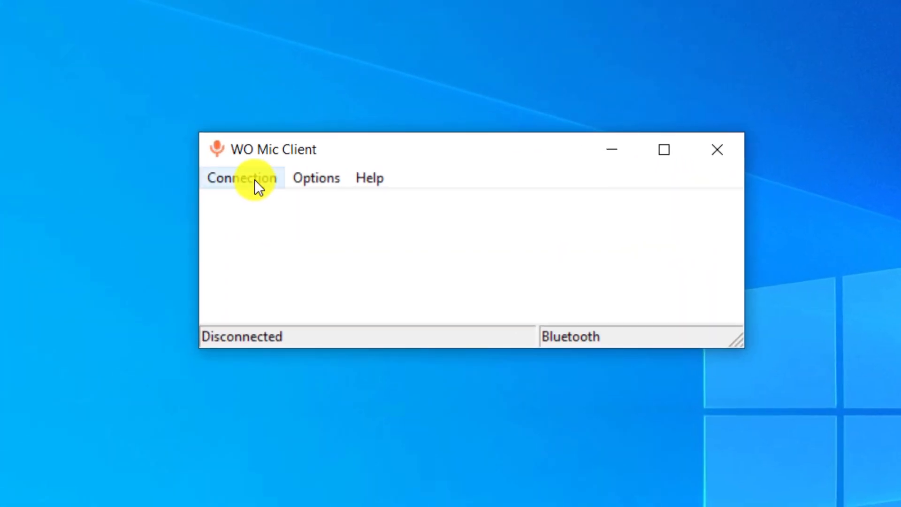
left_click(241, 177)
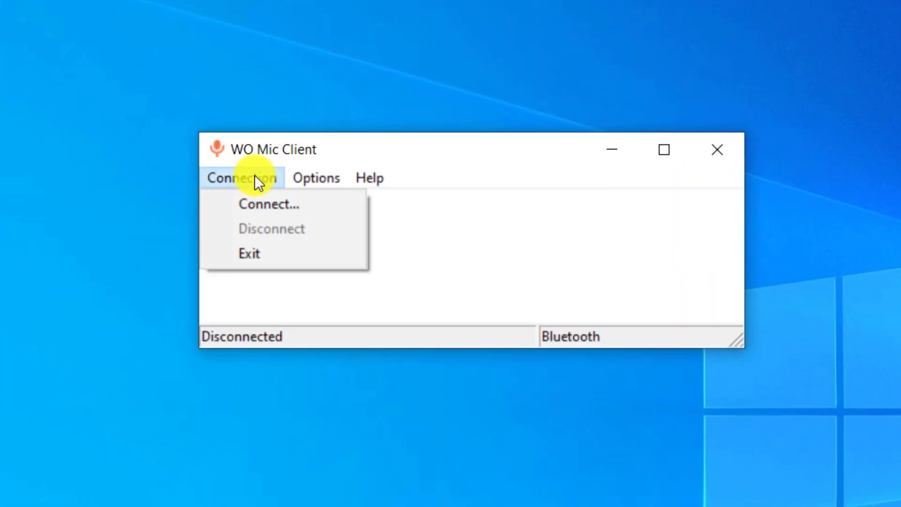
left_click(269, 204)
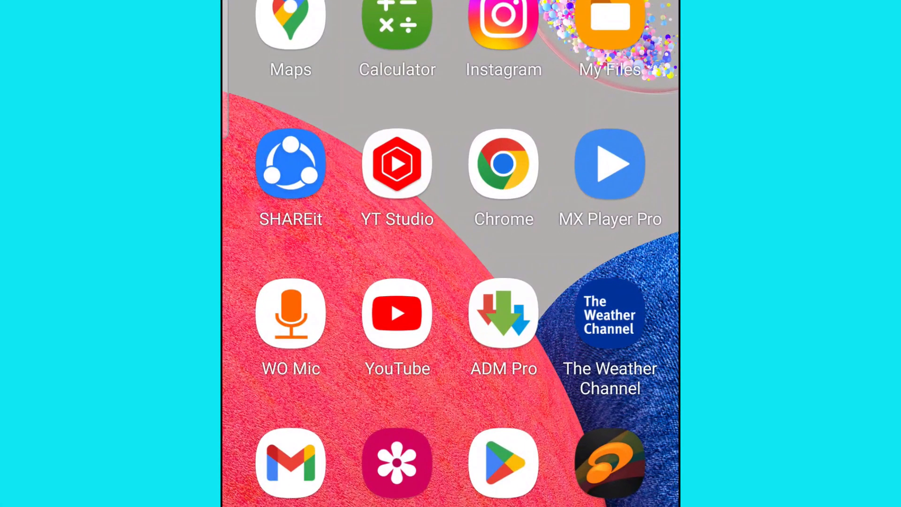
- Launch WO Mic on the phone and open Settings > Transport
left_click(290, 312)
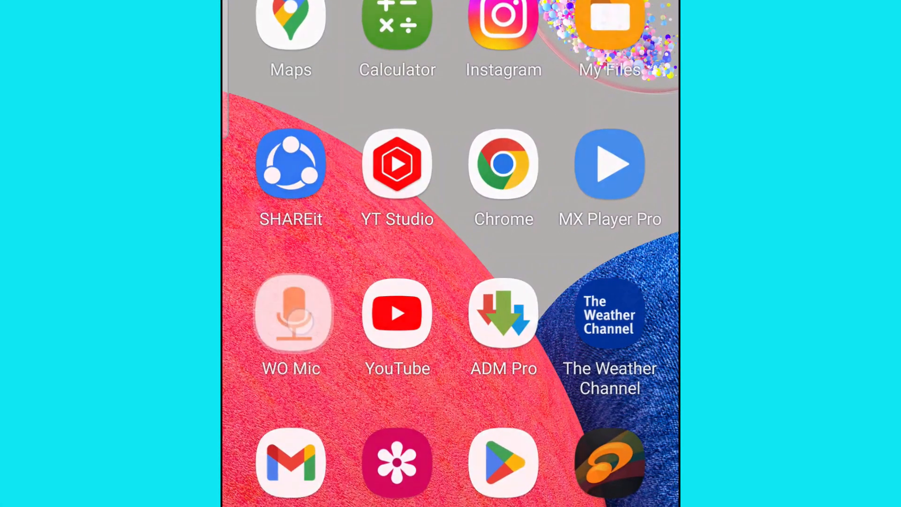
left_click(290, 313)
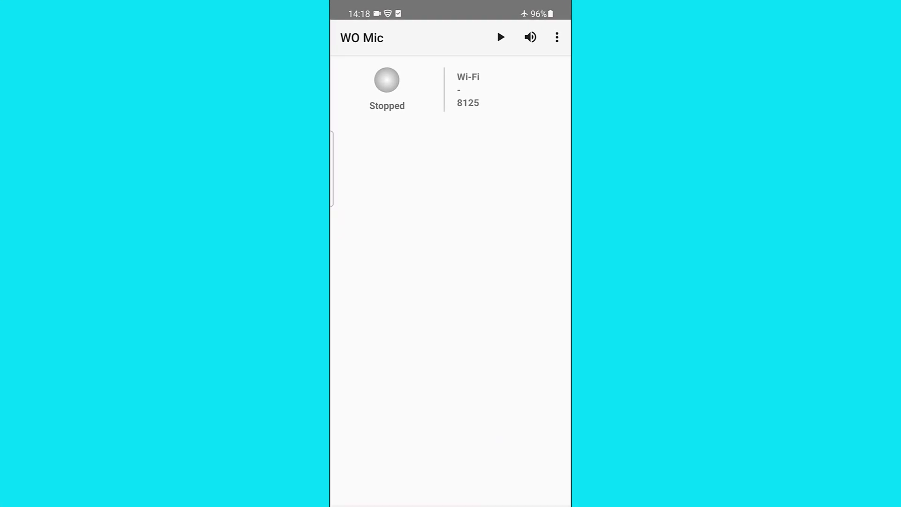
left_click(556, 38)
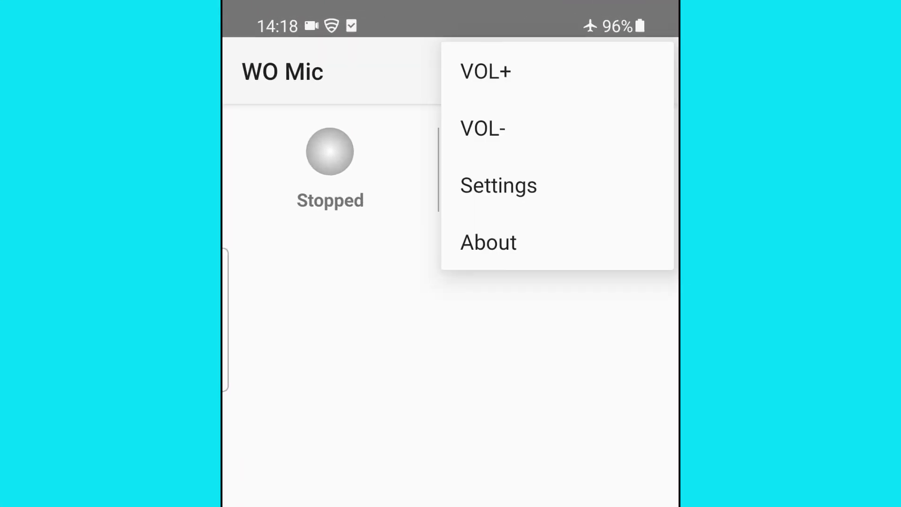
left_click(499, 185)
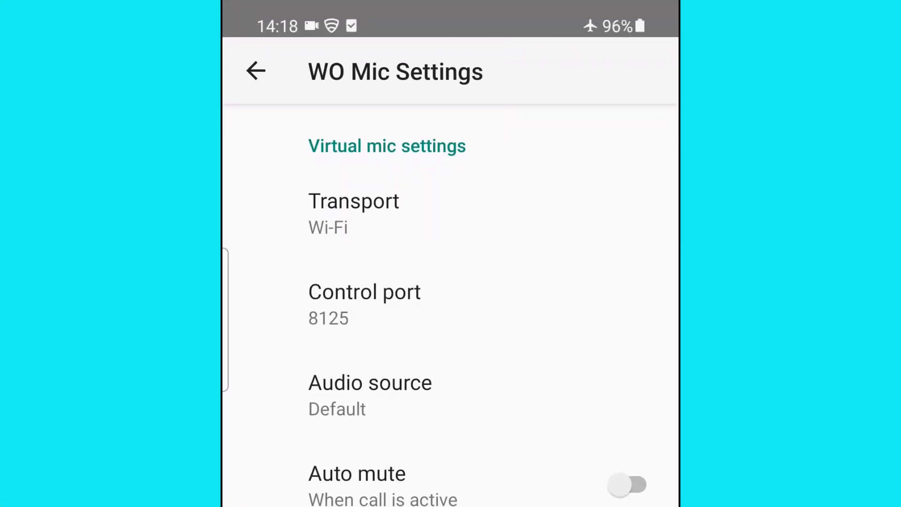
left_click(353, 213)
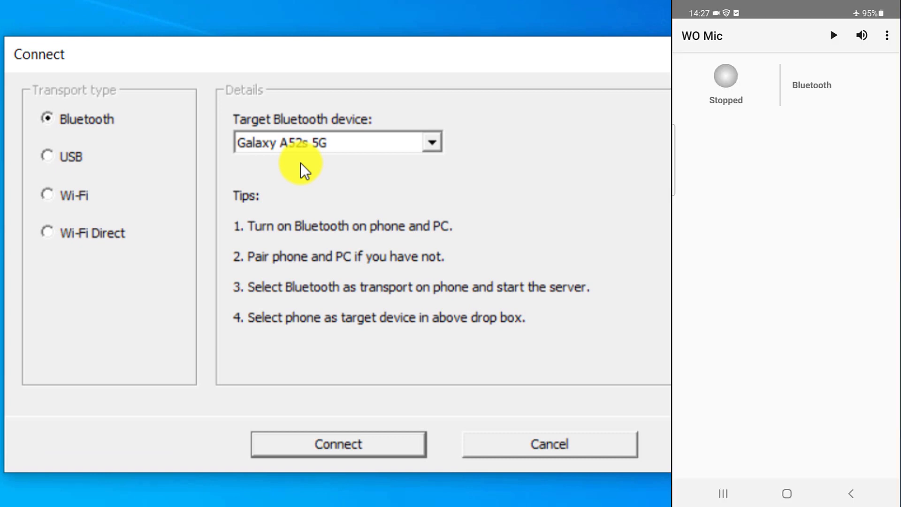
- Connect the client to Galaxy A52s 5G over Bluetooth and open the Options menu
left_click(832, 35)
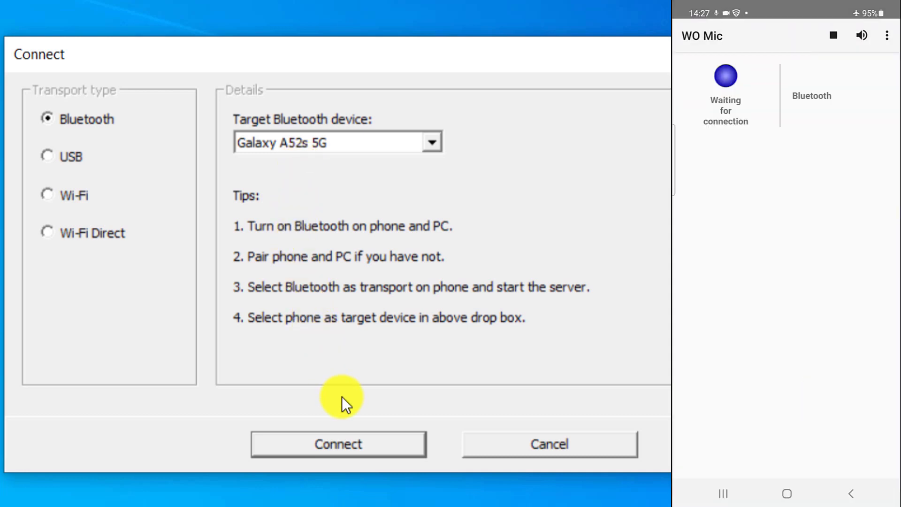
left_click(337, 443)
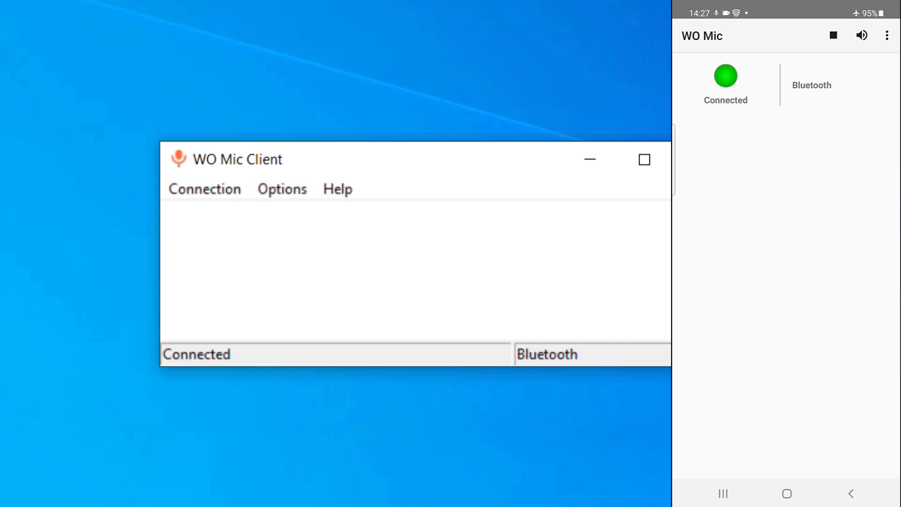
left_click(282, 189)
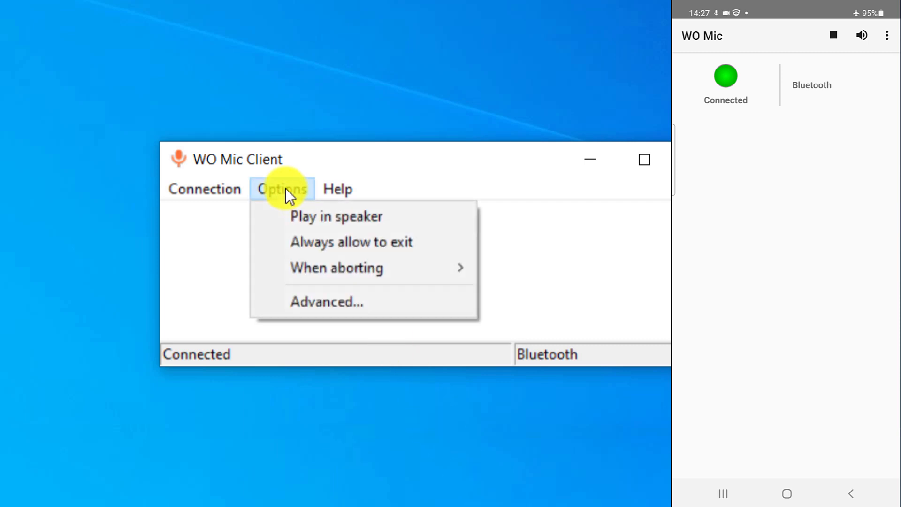
left_click(282, 189)
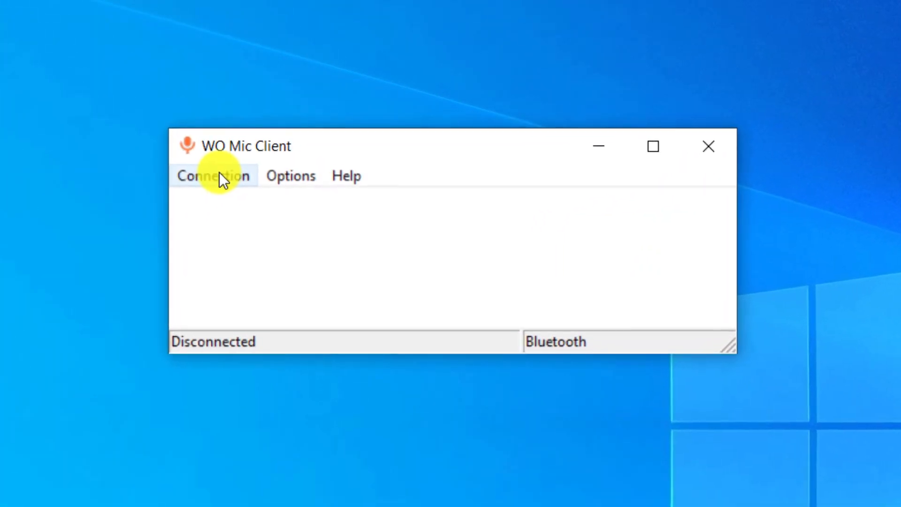
- Reopen the connection setup and select Wi-Fi as the transport type
left_click(213, 175)
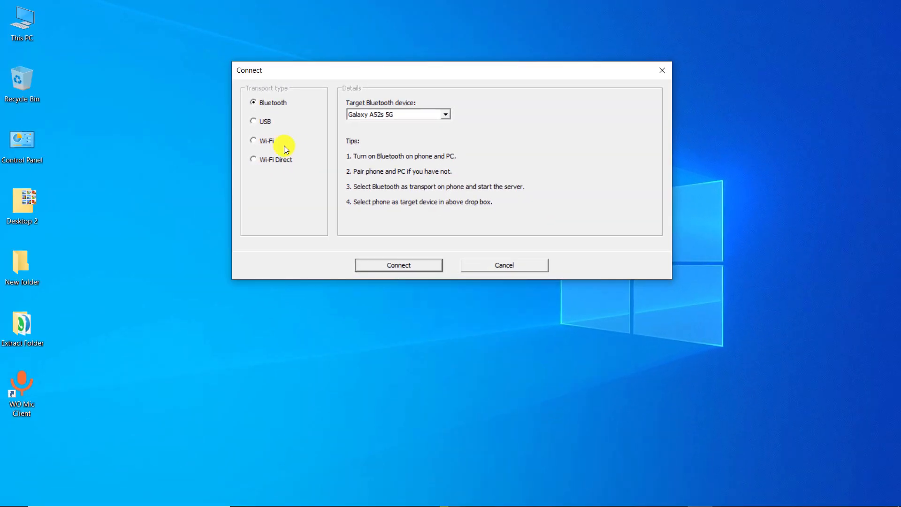
left_click(253, 140)
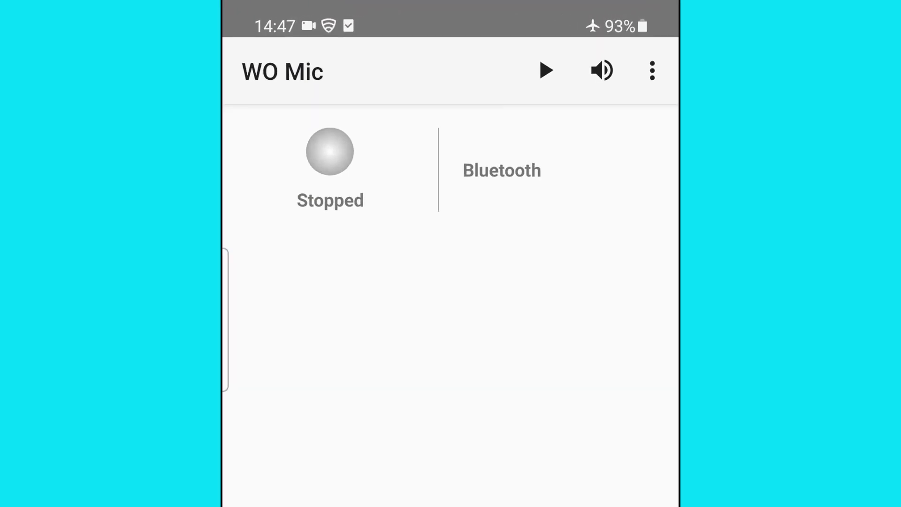
- Set the phone's WO Mic transport to Wi-Fi and start the server
left_click(652, 71)
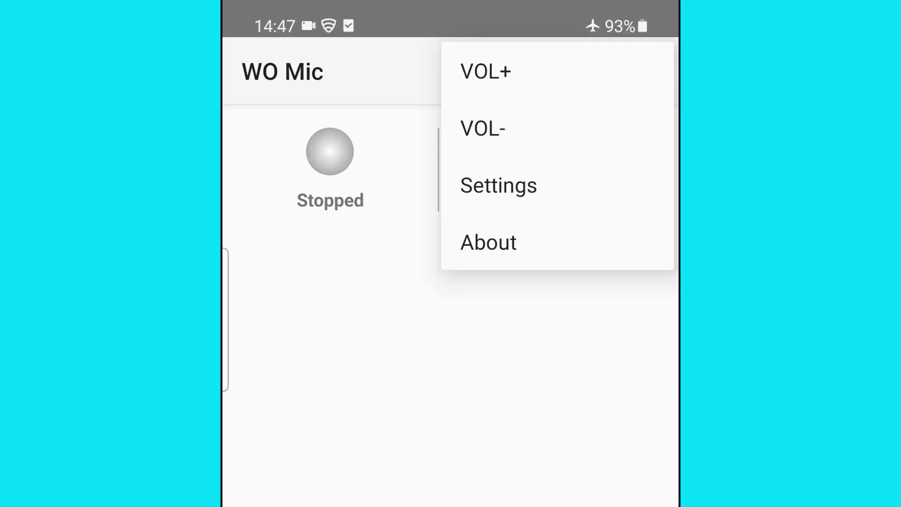
left_click(498, 185)
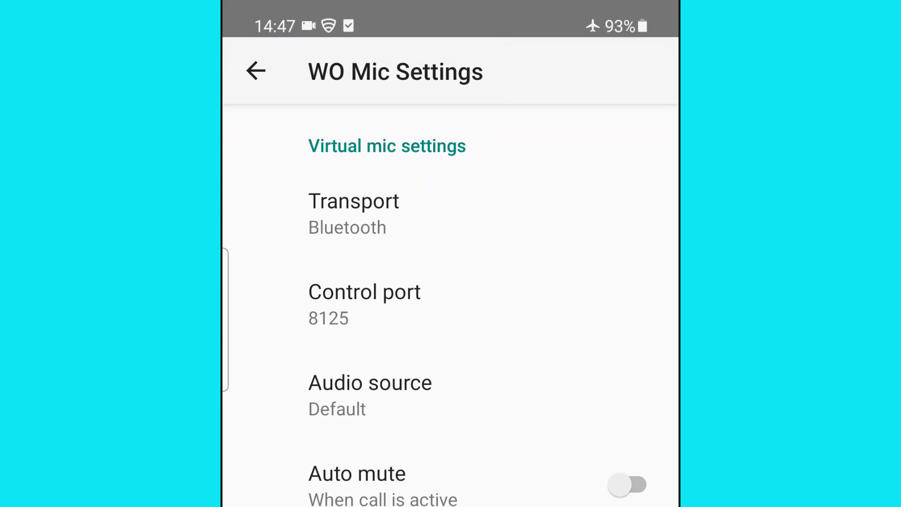
left_click(354, 200)
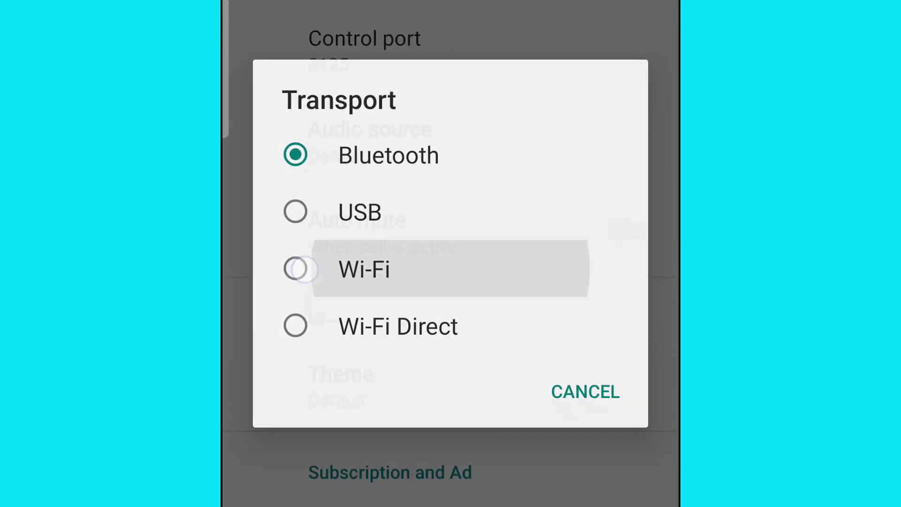
left_click(364, 269)
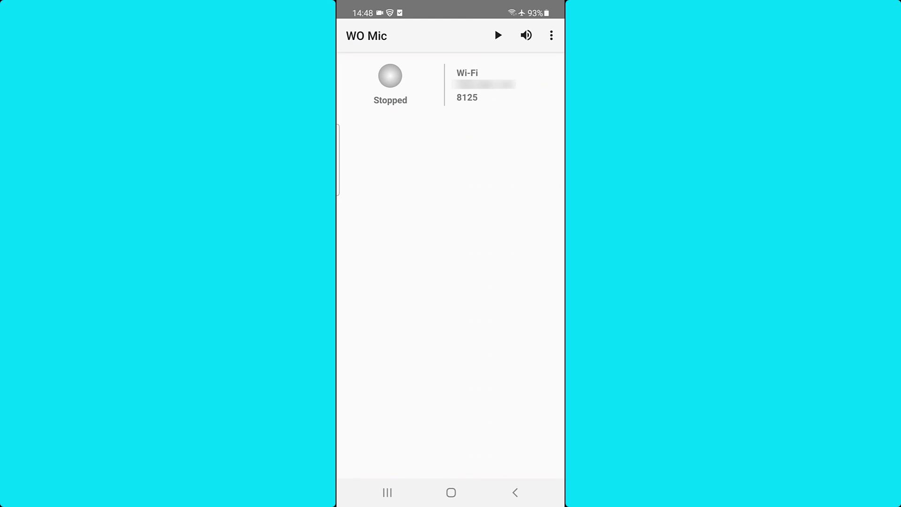
left_click(497, 35)
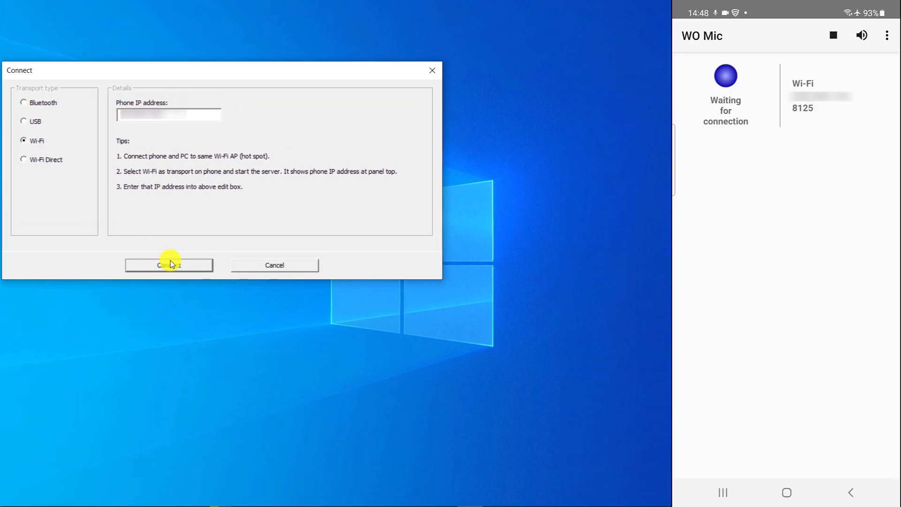
- Connect over Wi-Fi, allowing firewall access, dismissing the error, and retrying until Connected
left_click(169, 265)
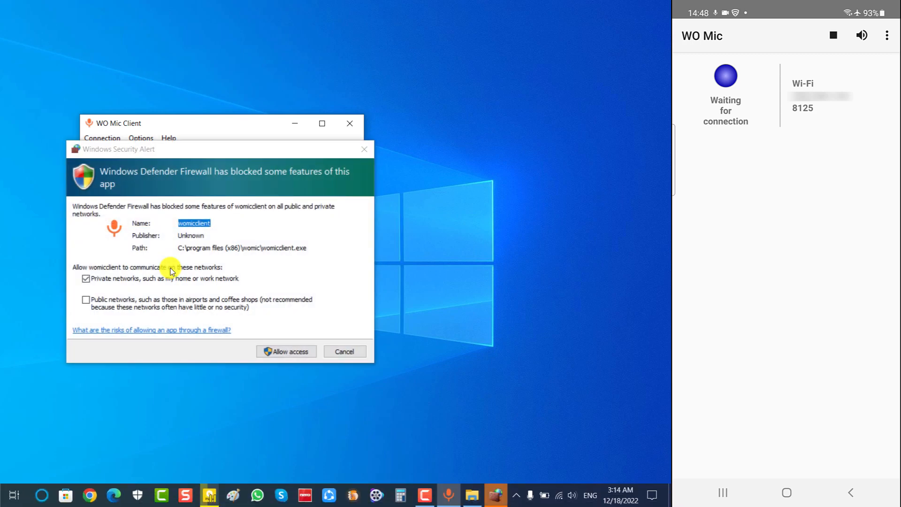
left_click(285, 351)
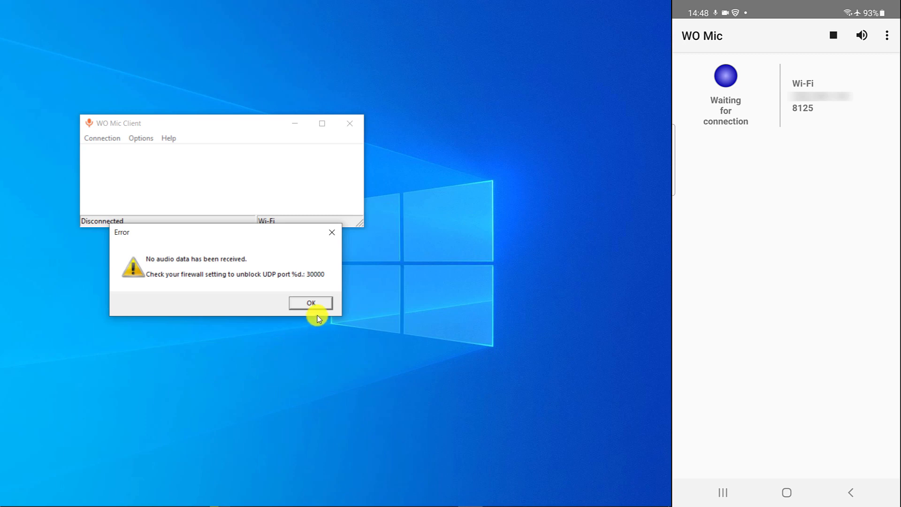
left_click(309, 303)
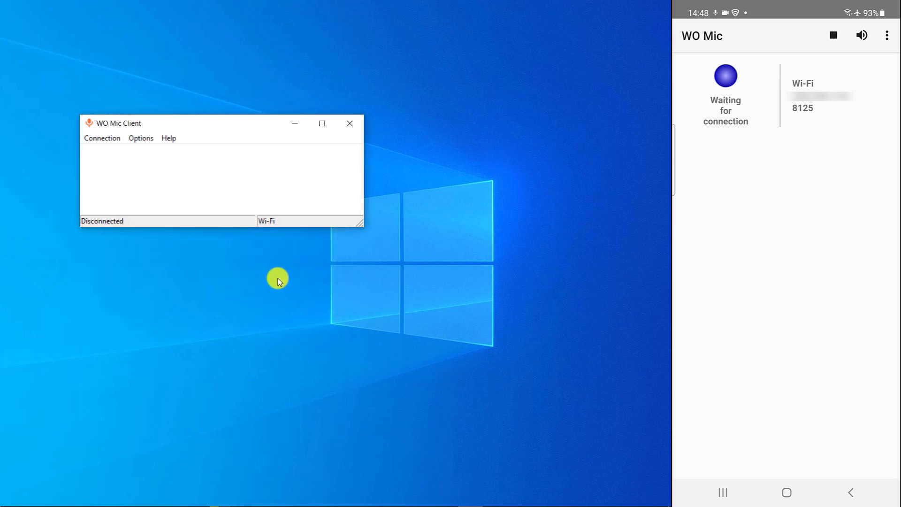
left_click(102, 138)
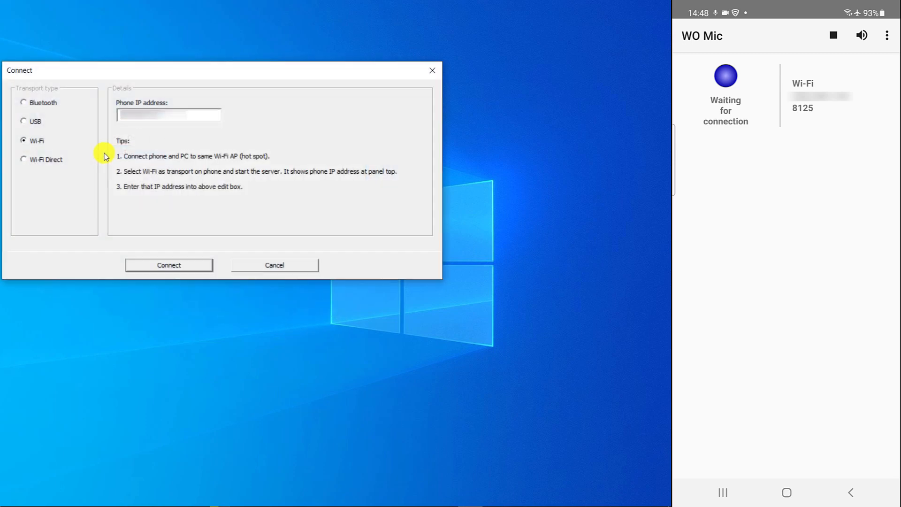
left_click(169, 264)
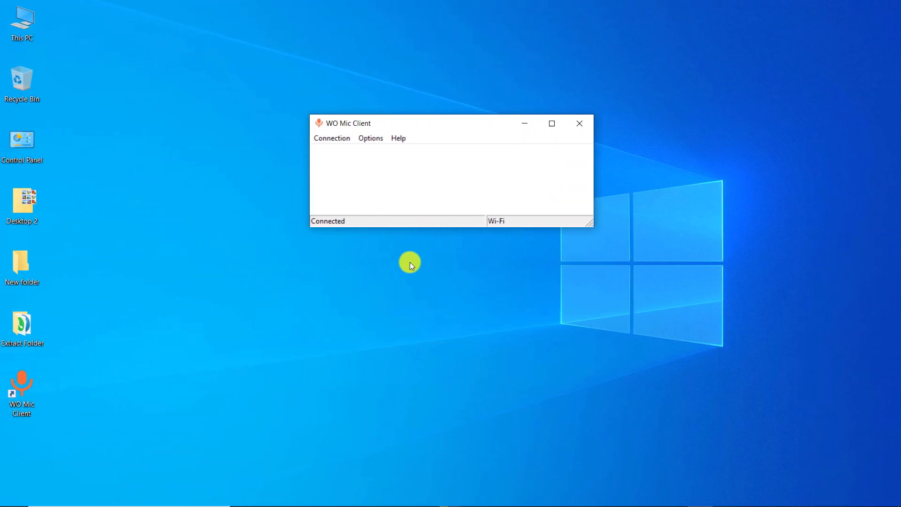
mouse_move(548, 148)
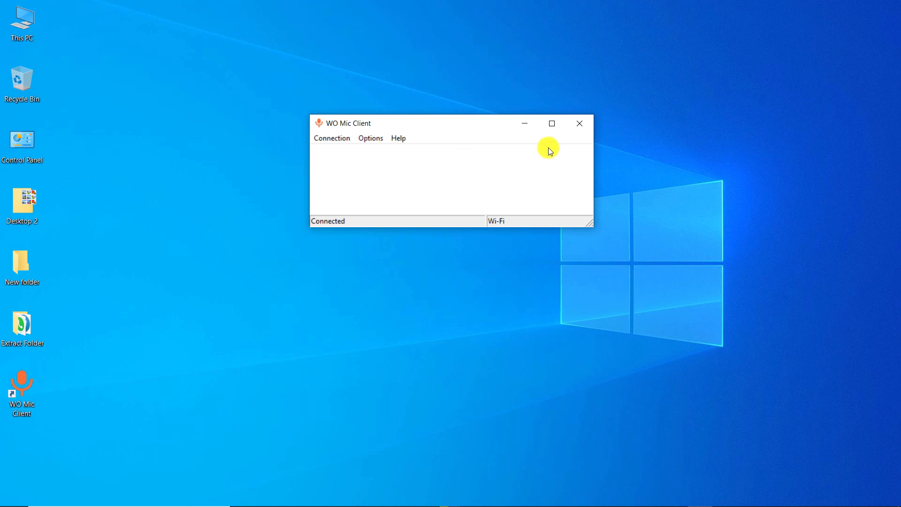
- Dismiss the WO Mic Client window to leave the desktop clear
left_click(579, 123)
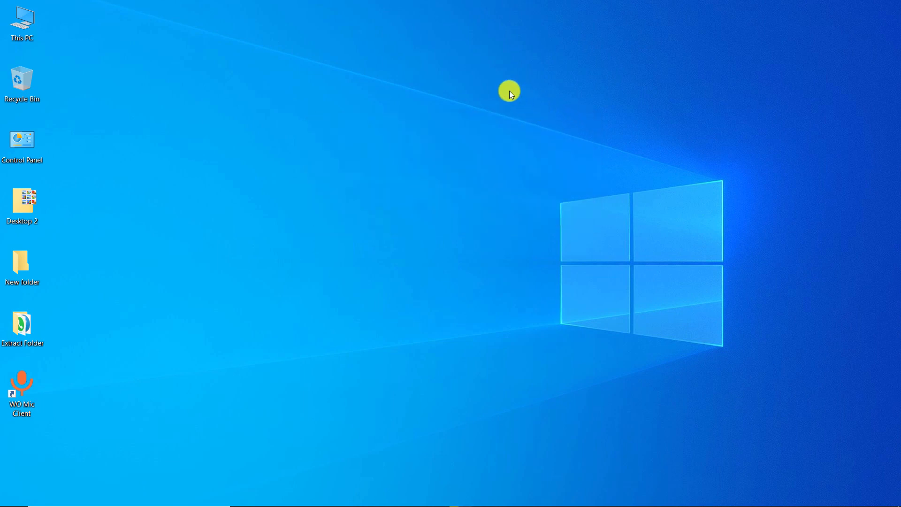
mouse_move(433, 74)
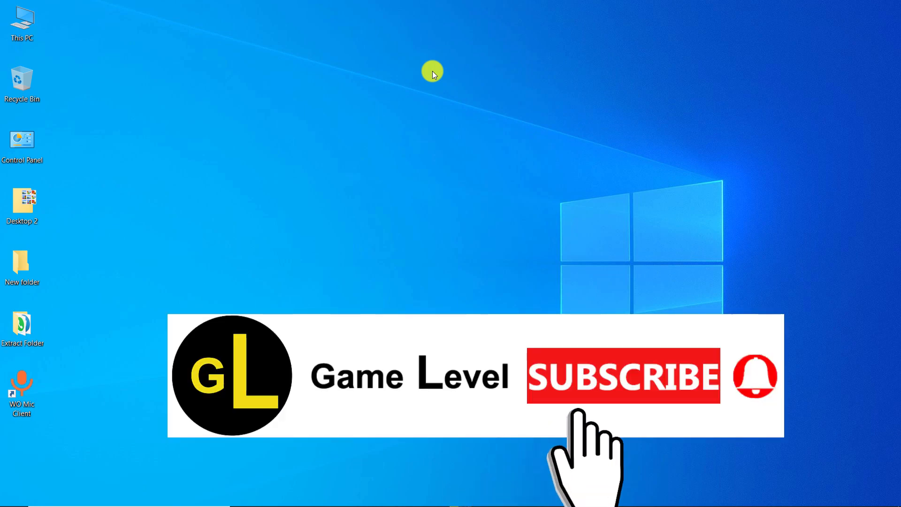
left_click(622, 377)
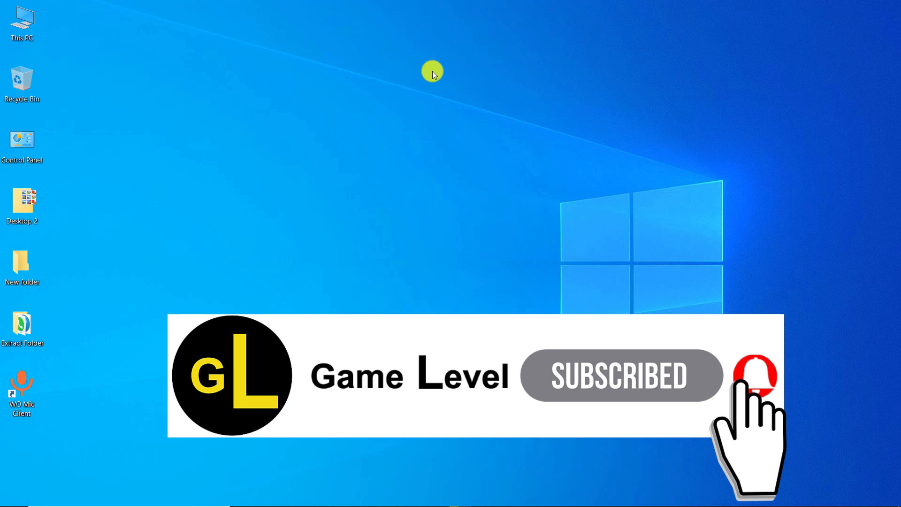